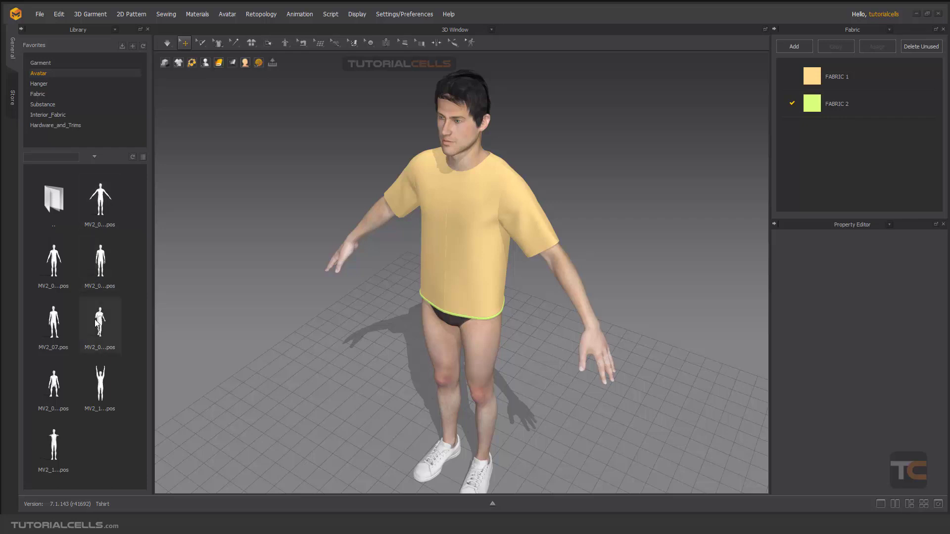
- Apply two raised-arms .pos files from the Avatar library with Pose Only kept on
double_click(99, 384)
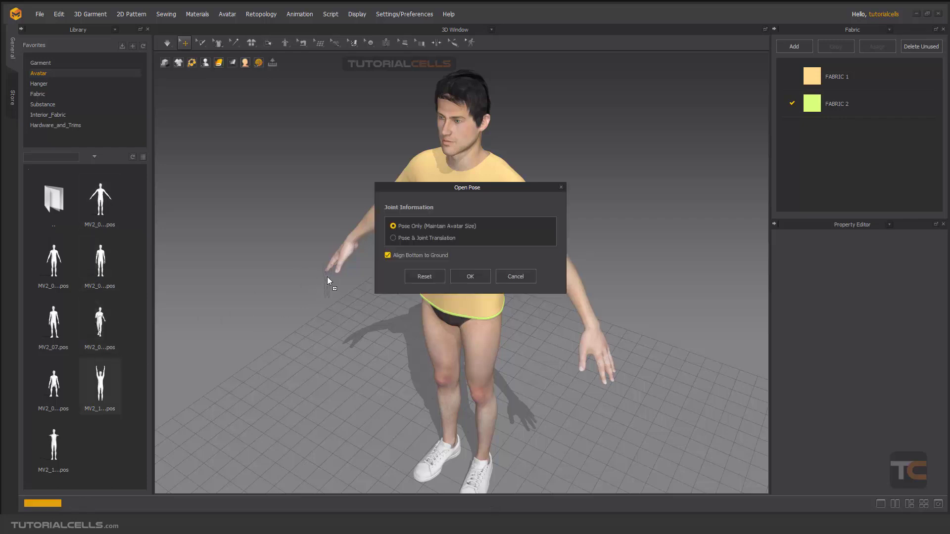
mouse_move(439, 232)
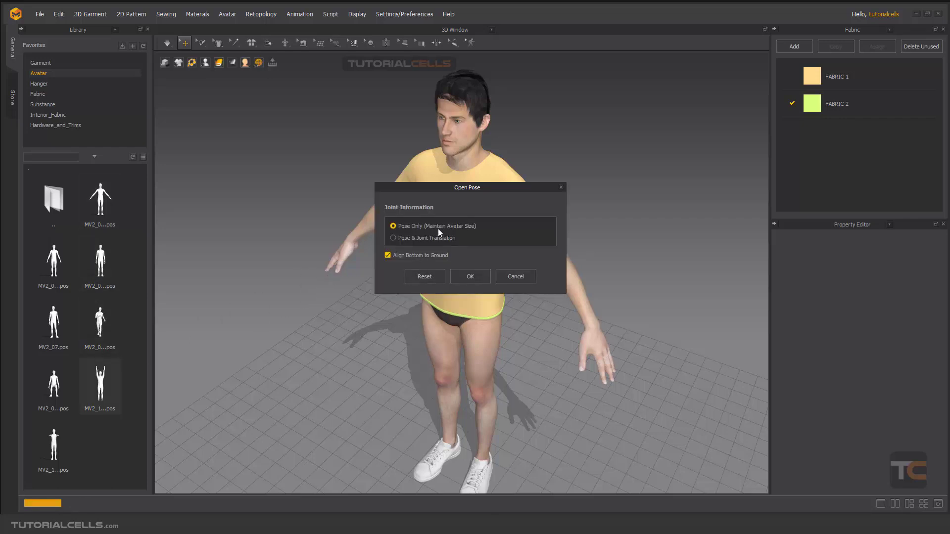
click(470, 277)
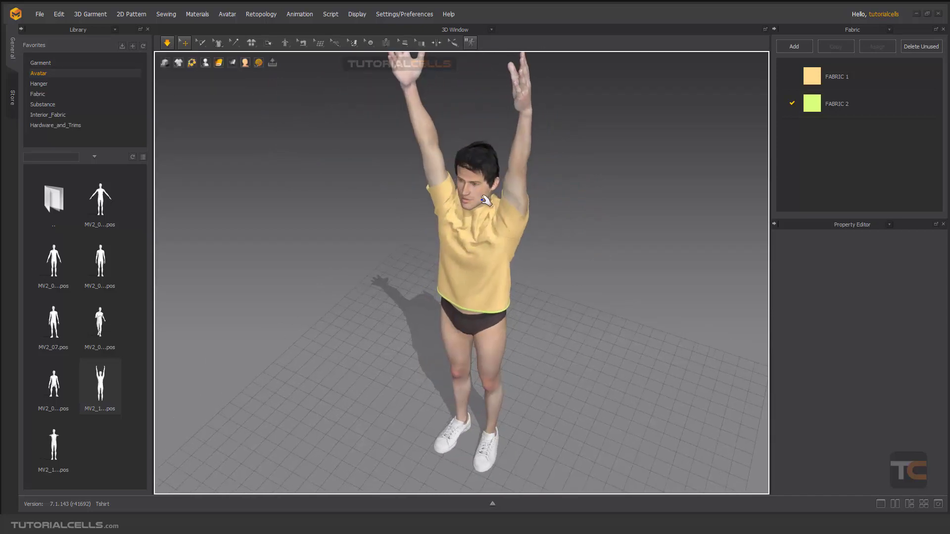
double_click(98, 323)
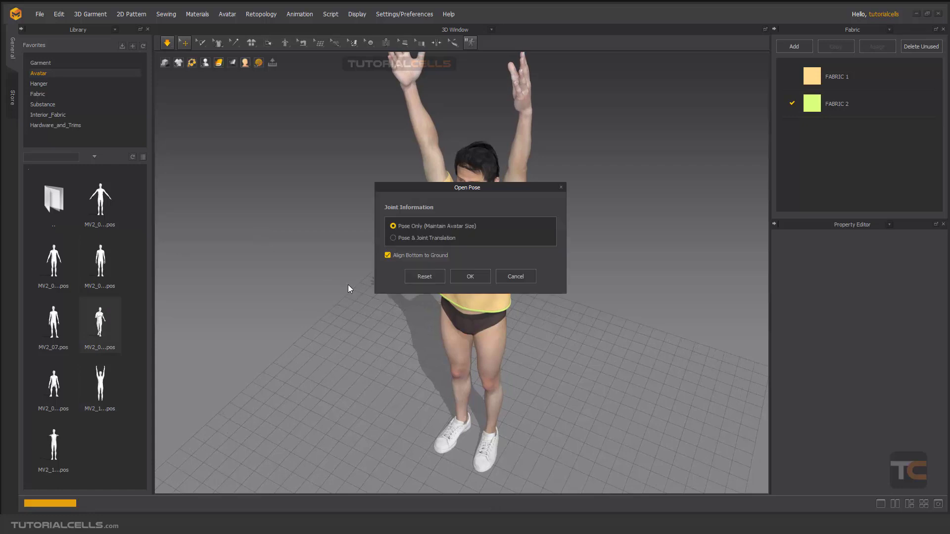
click(471, 276)
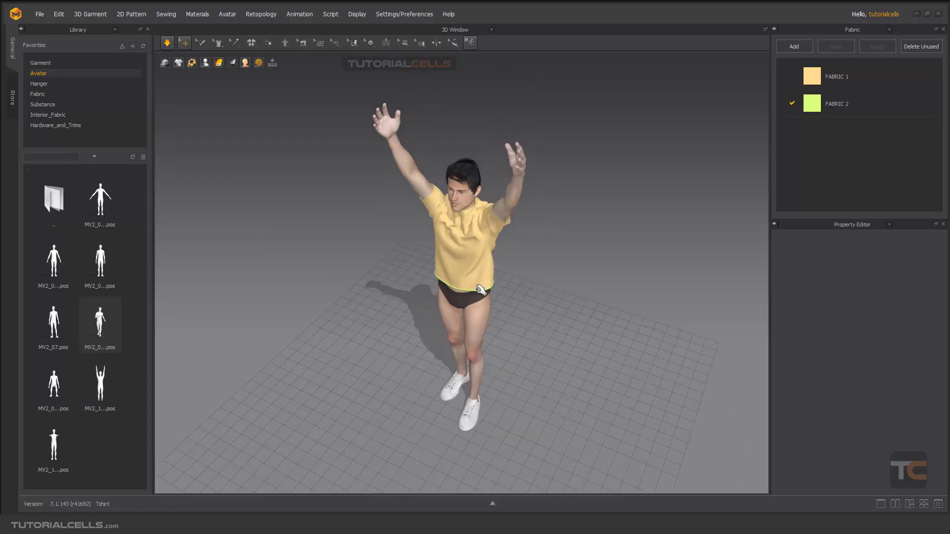
- Apply the running .pos file so the avatar holds a mid-stride running pose
double_click(99, 323)
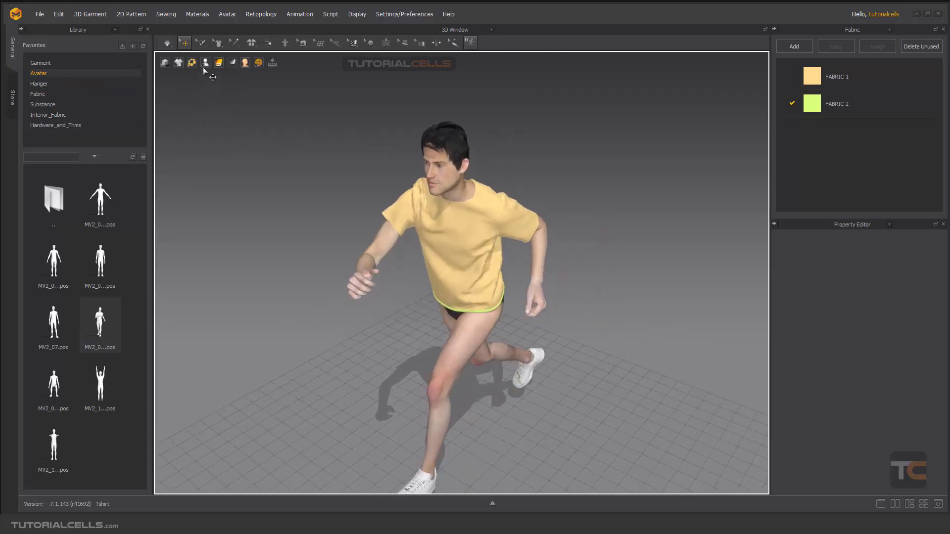
- Show X-Ray Joints, select the hand joint and bend the wrist with the rotation gizmo
click(206, 64)
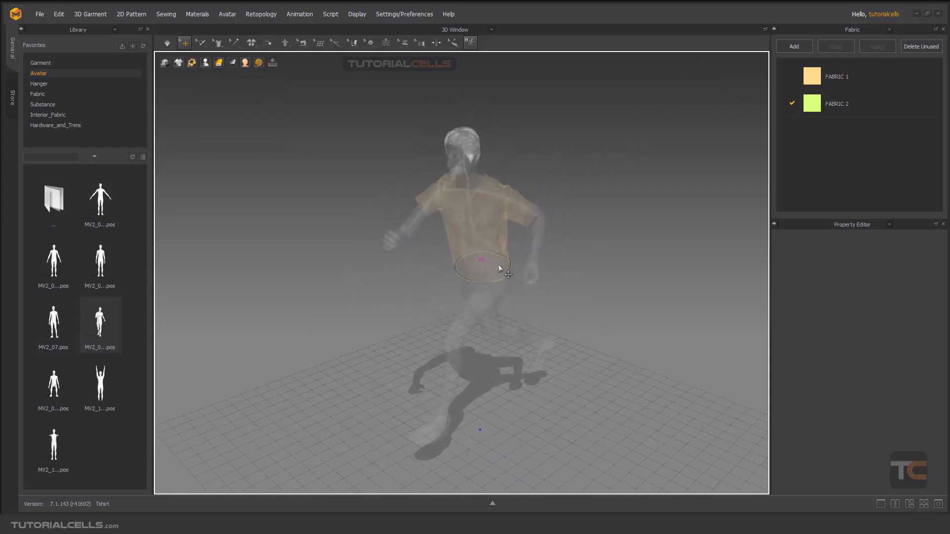
click(482, 262)
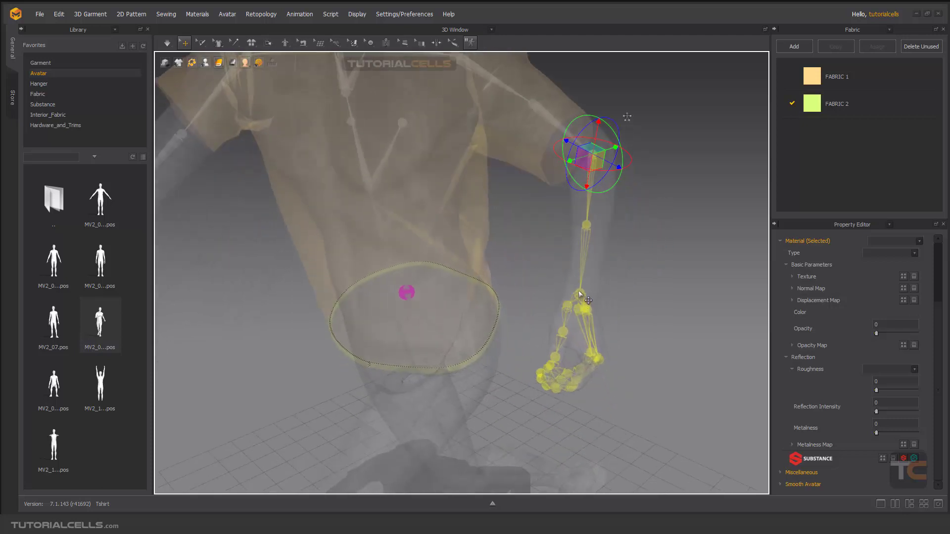
drag(596, 152, 581, 291)
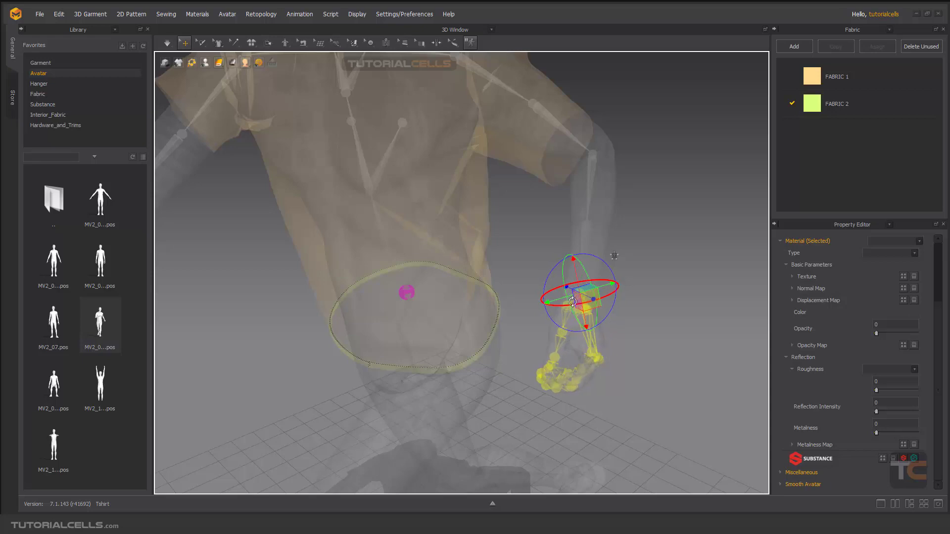